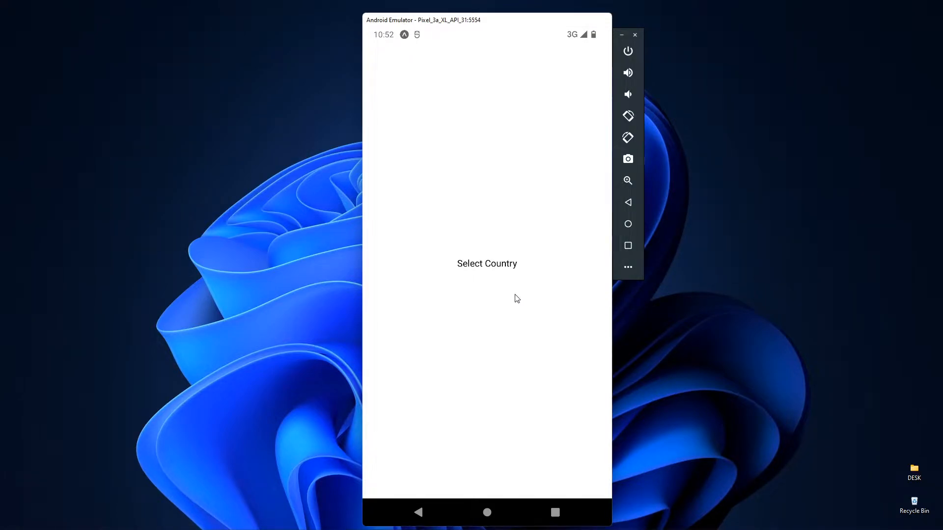
pyautogui.moveTo(504, 276)
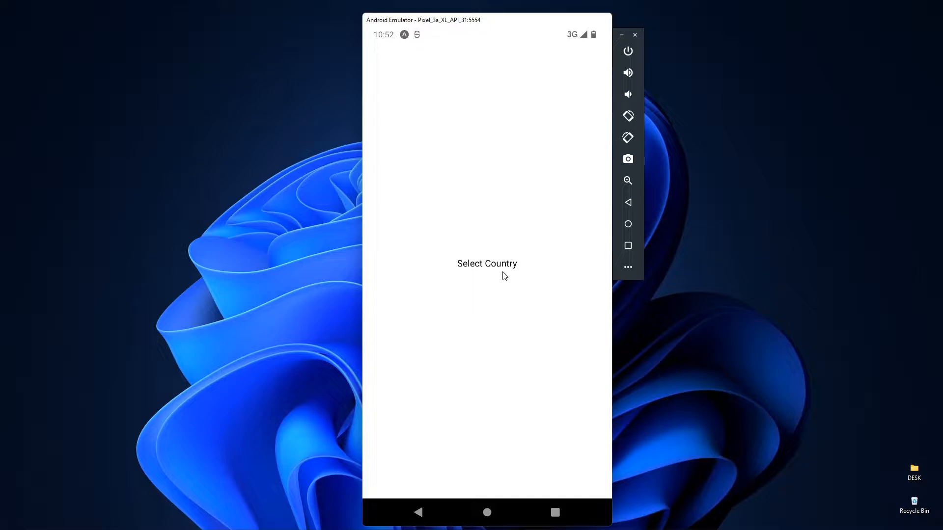
pyautogui.moveTo(514, 270)
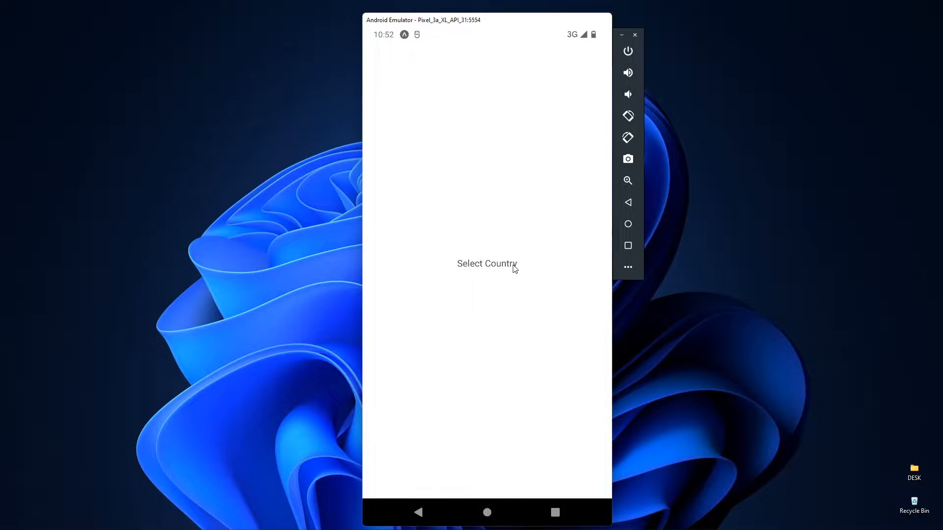
# - Open the country picker in the emulator and search for 'india'
pyautogui.click(487, 263)
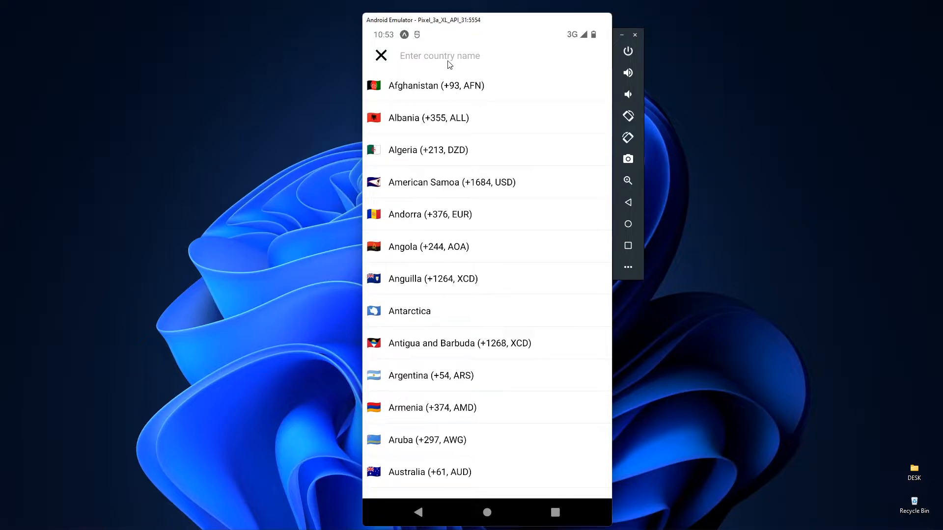
pyautogui.write('ind')
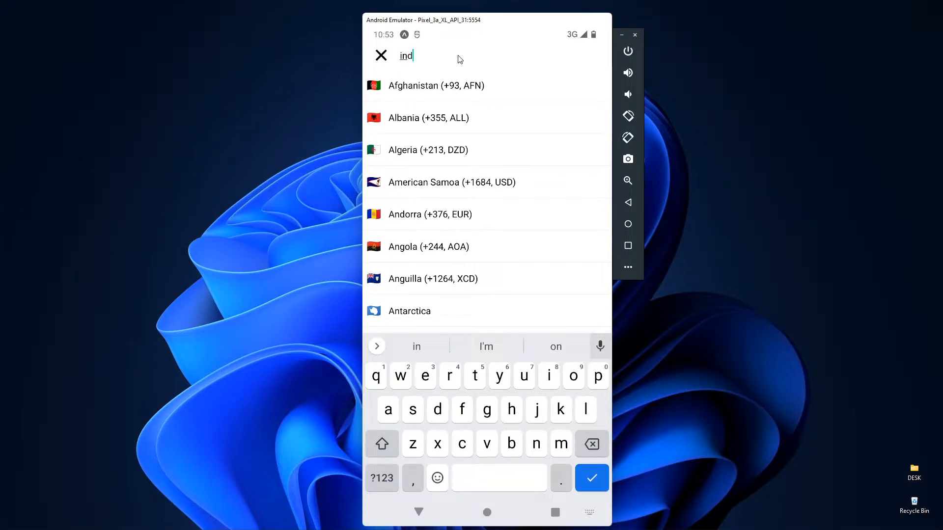
pyautogui.write('ia')
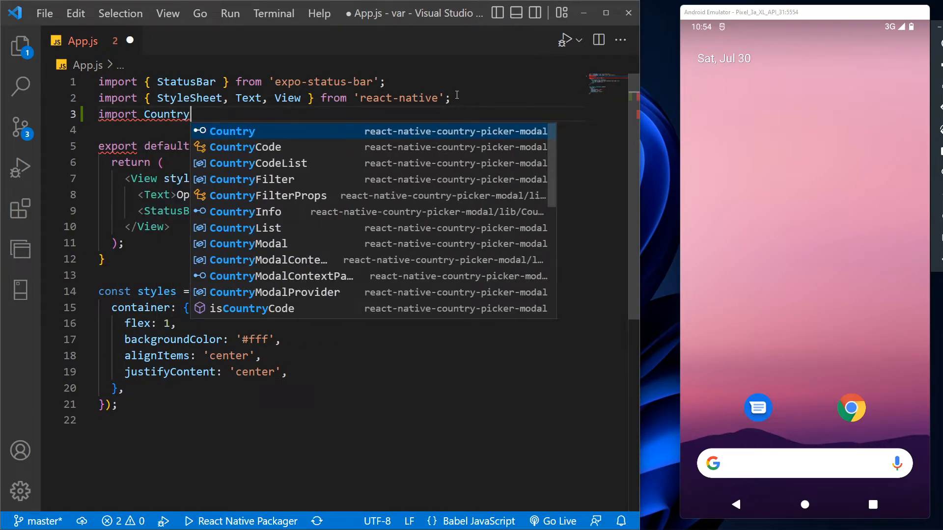
# - Import CountryPicker from 'react-native-country-picker-modal' and add a <CountryPicker/> element
pyautogui.write("Picker from 'reac")
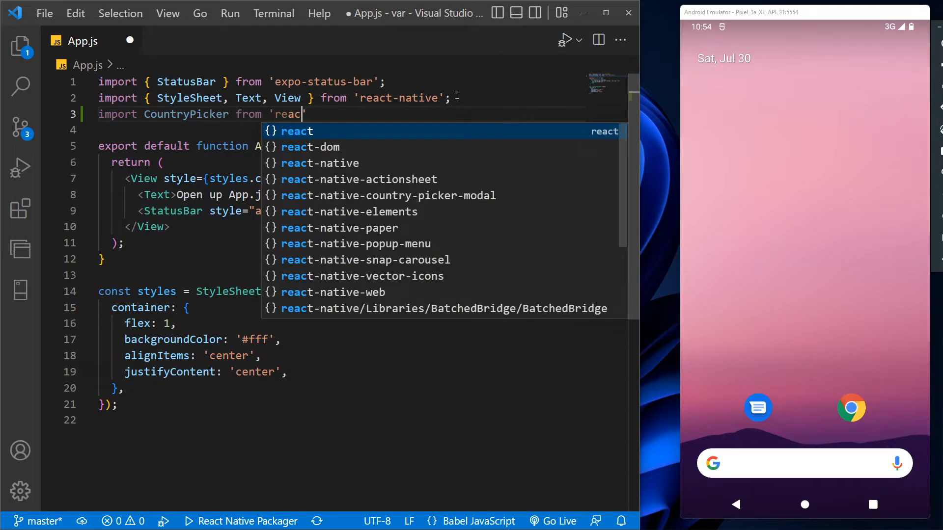
pyautogui.click(387, 195)
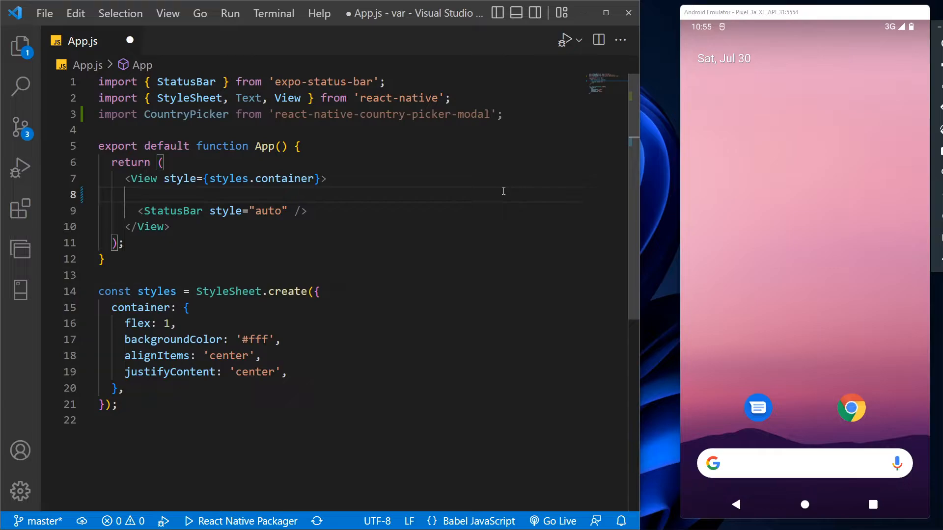
pyautogui.write('<CountryPicker')
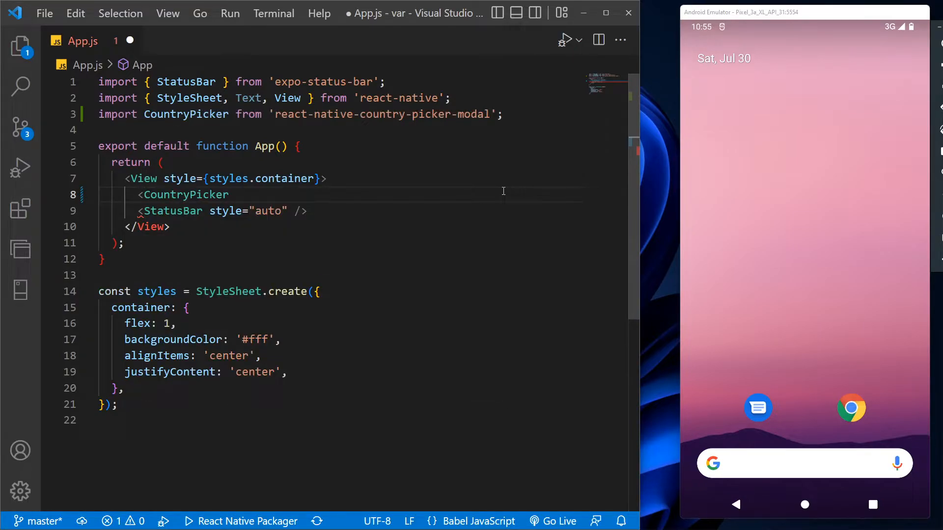
pyautogui.write('/>')
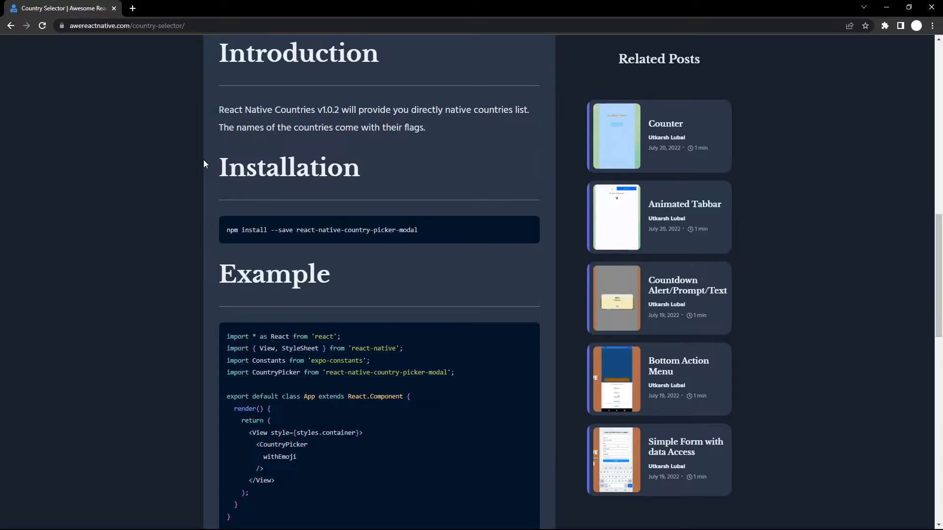
pyautogui.scroll(3)
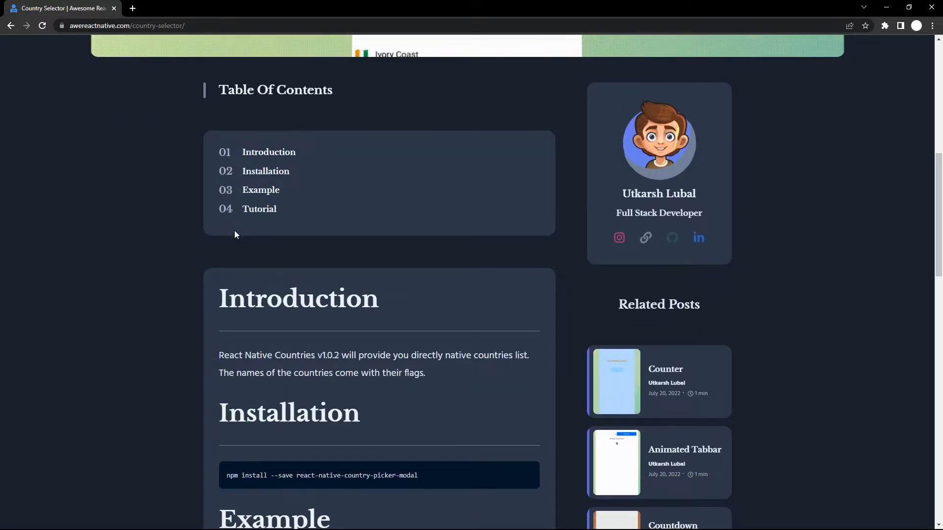
pyautogui.scroll(-3)
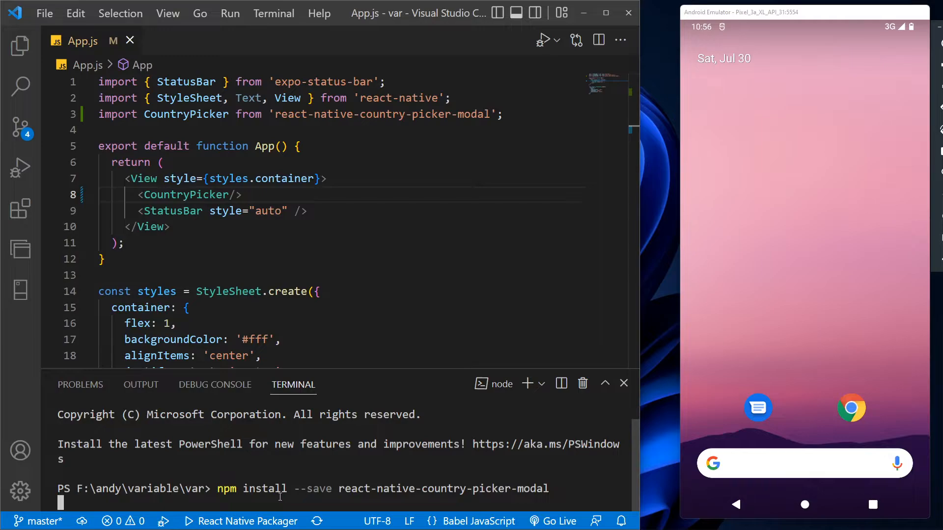
# - Run 'expo start', open the country list in the emulator, and begin adding withFilter
pyautogui.write('expo')
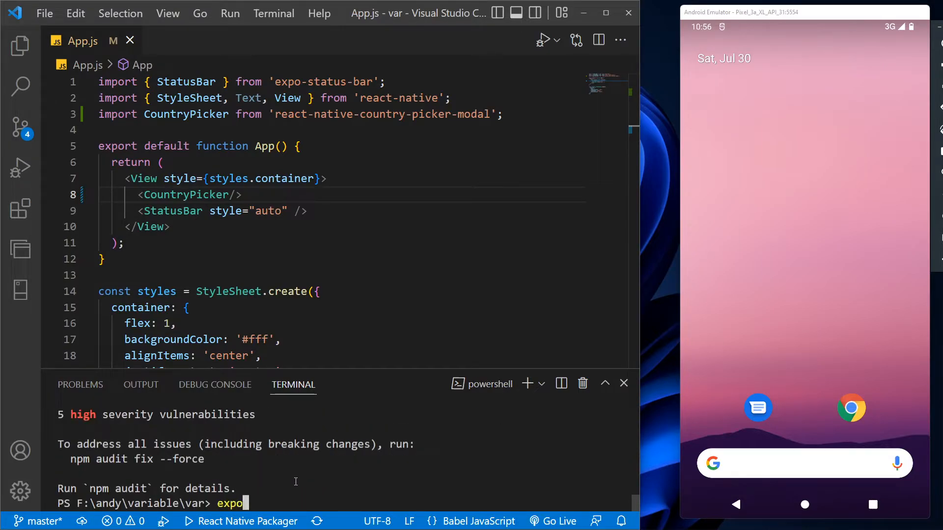
pyautogui.press('Return')
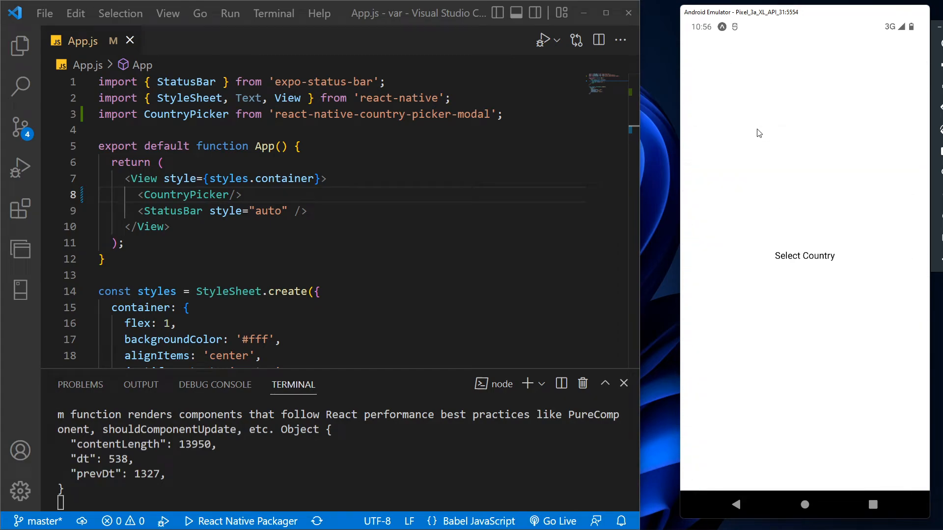
pyautogui.click(805, 256)
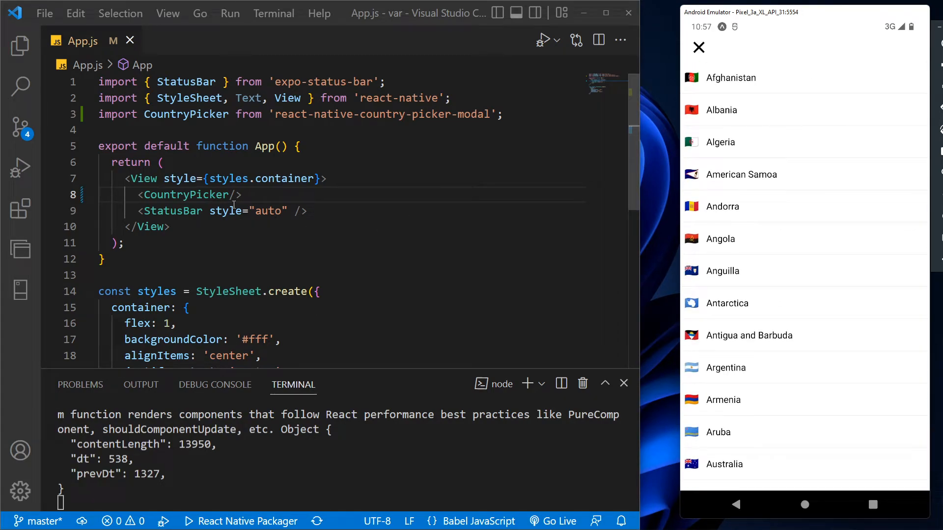
pyautogui.write('withFilter')
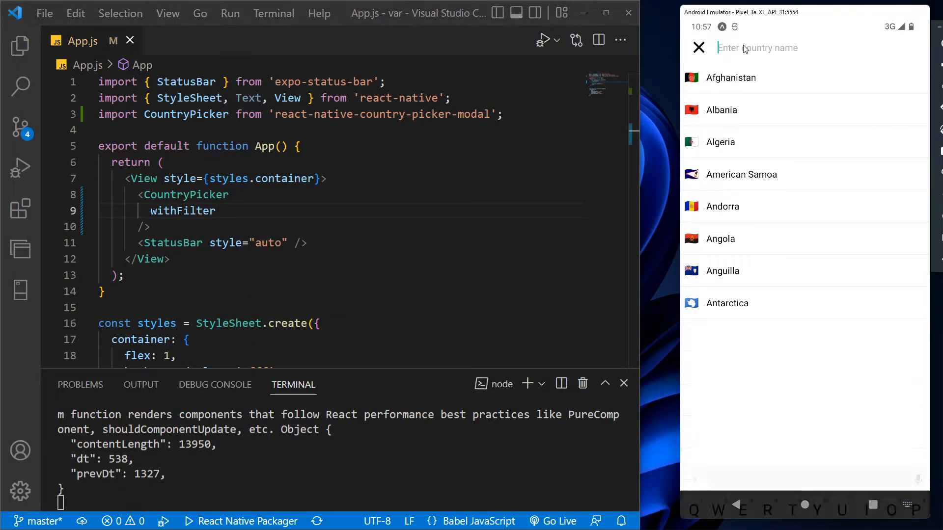
# - Search 'india' in the emulator's filtered country list and add the withCurrency prop
pyautogui.click(782, 48)
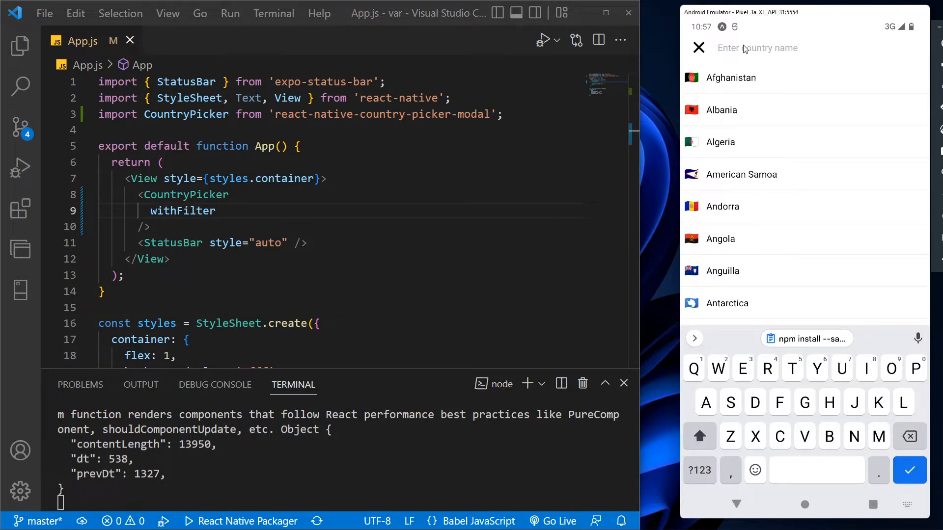
pyautogui.write('india')
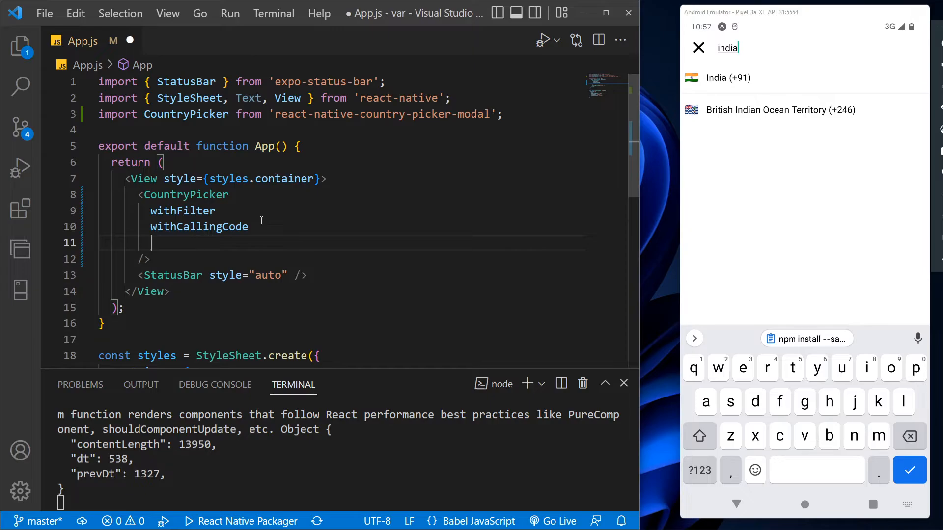
pyautogui.write('withCurrency')
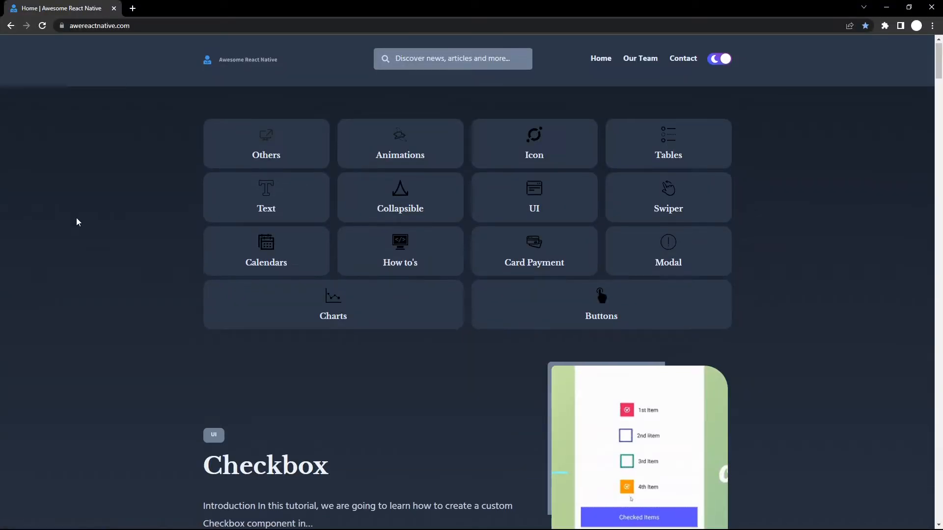
pyautogui.scroll(-3)
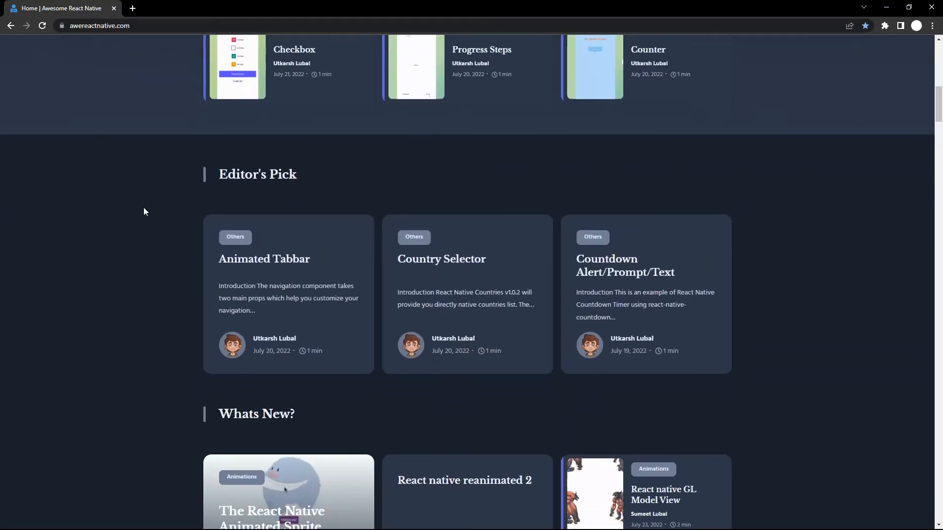
pyautogui.scroll(-3)
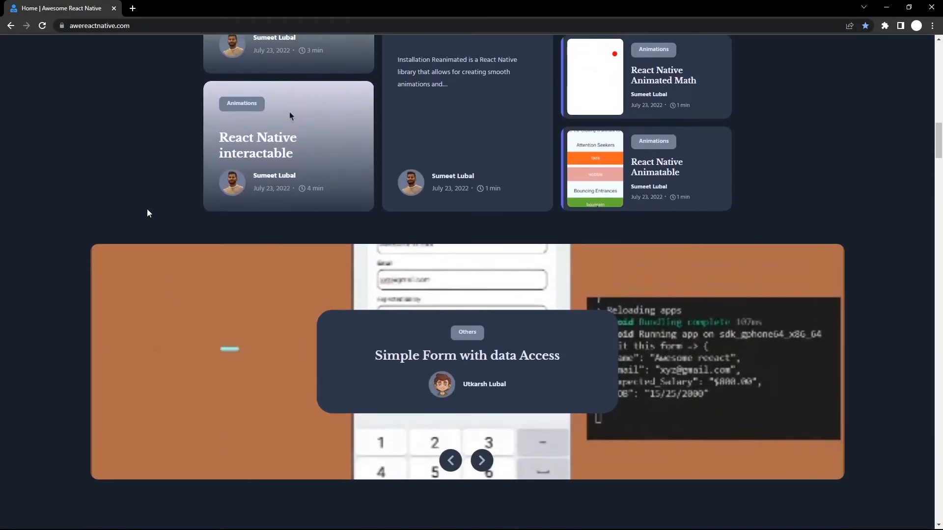
pyautogui.scroll(-3)
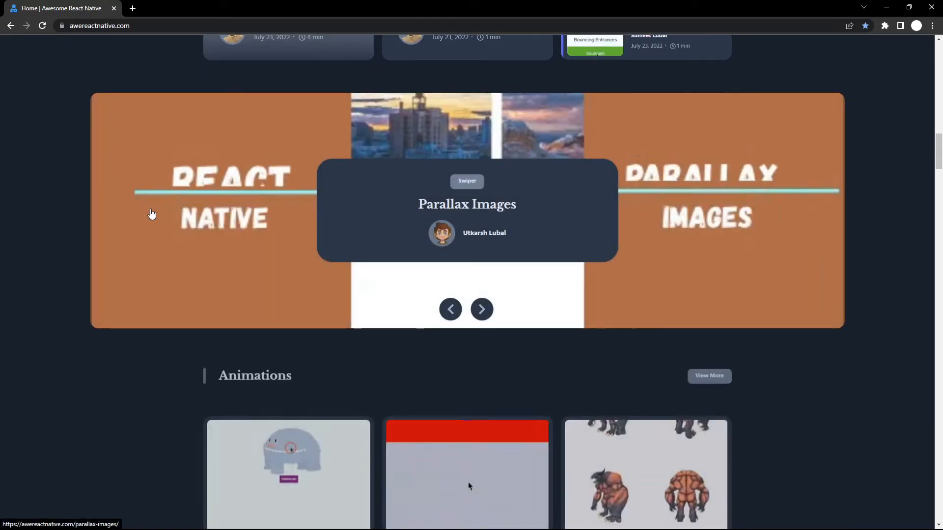
pyautogui.scroll(-3)
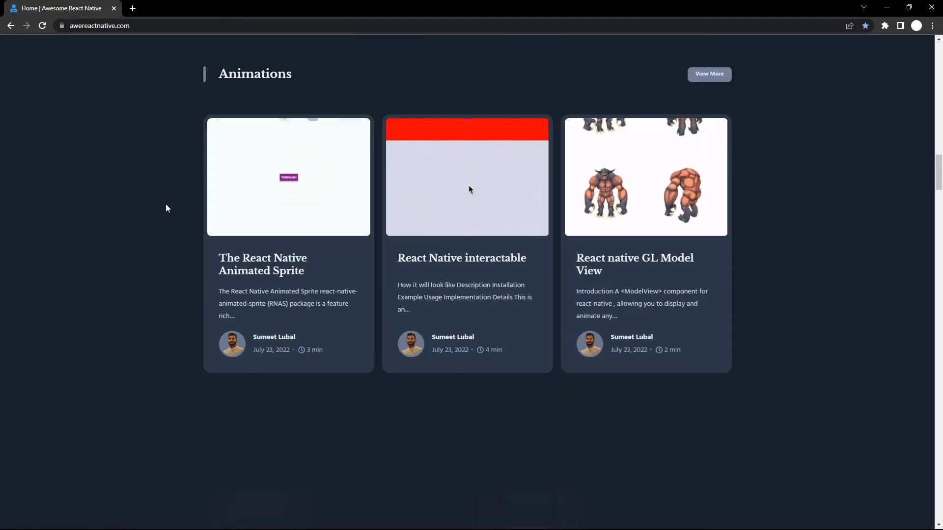